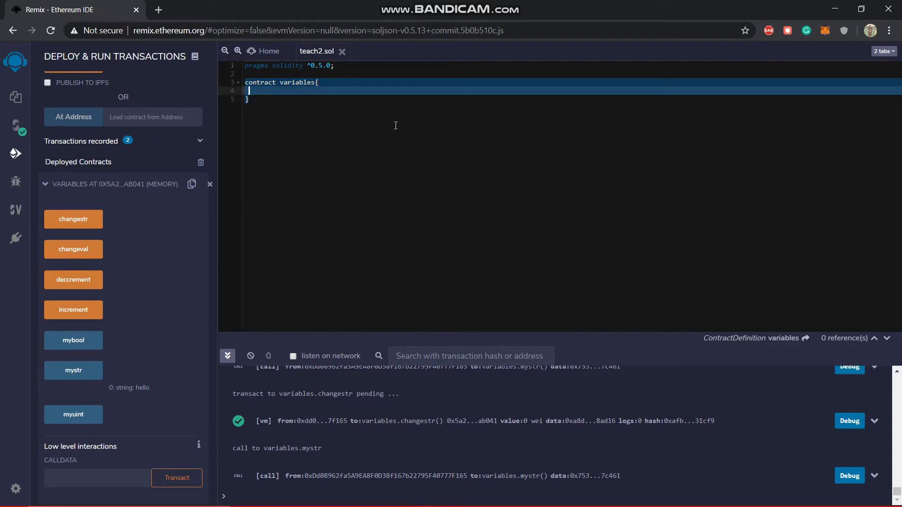
Declare 'address public myadd;' inside the variables contract in teach2.sol
type("address")
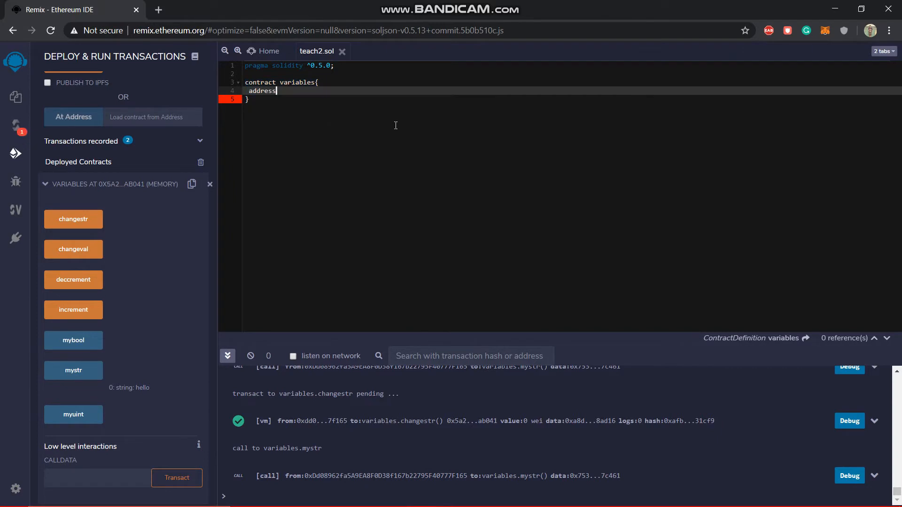
type("public myadd;")
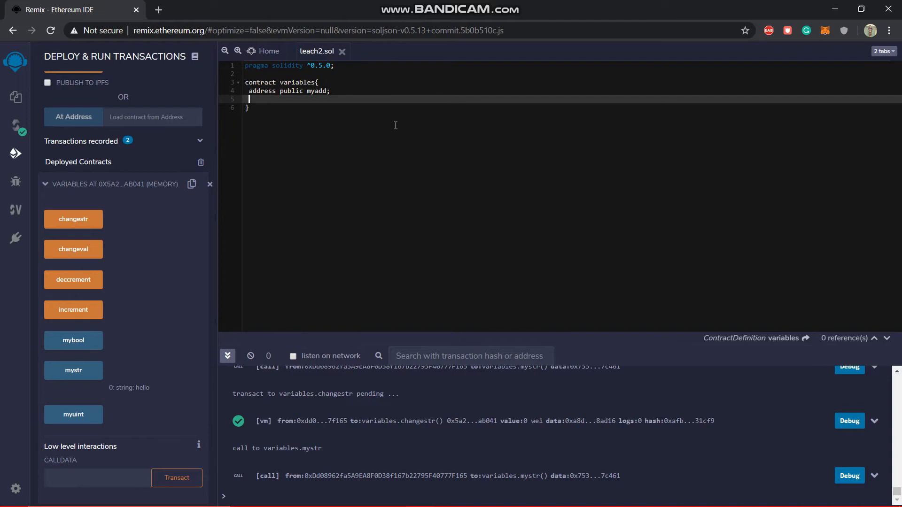
Add 'function getbal() public view returns(uint)' with empty braces below myadd
key("enter")
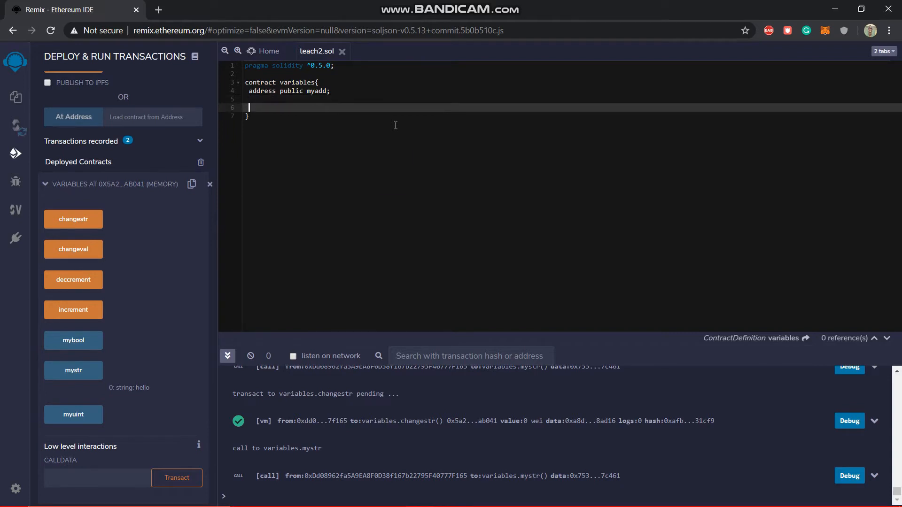
type("function")
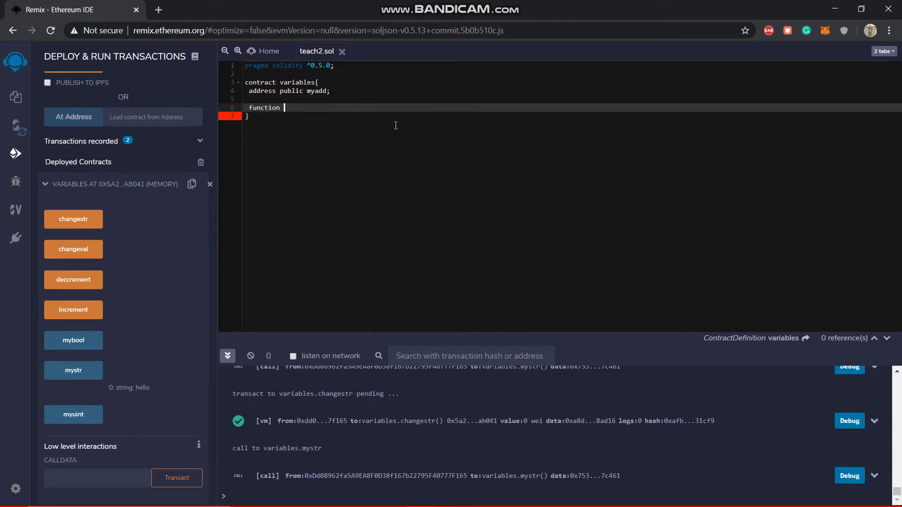
type("get")
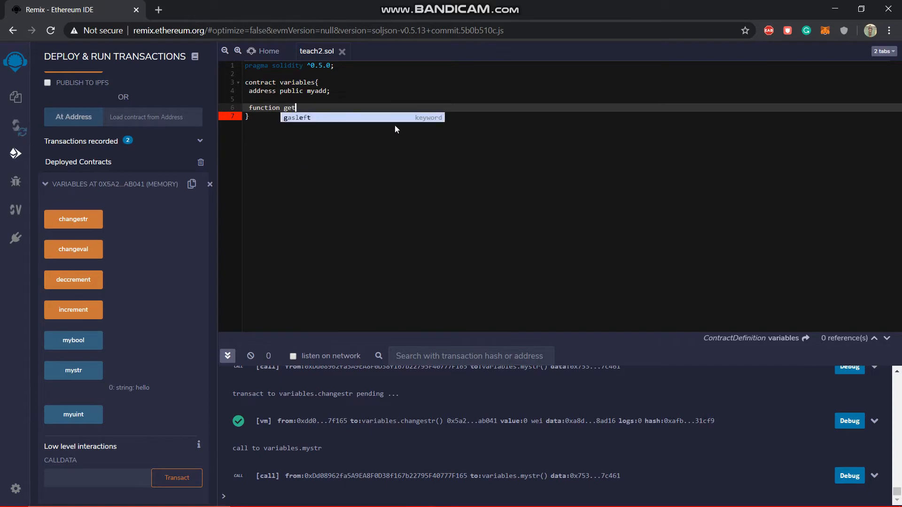
type("bal")
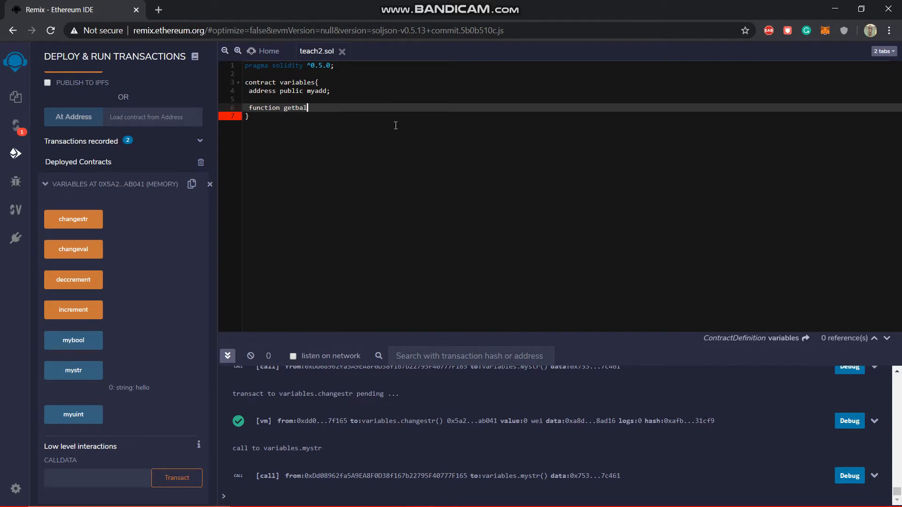
type("()")
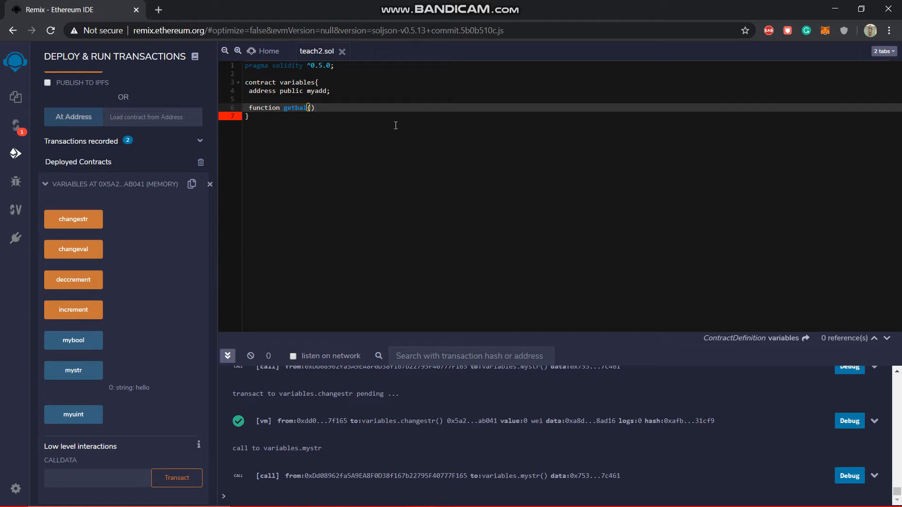
type("public")
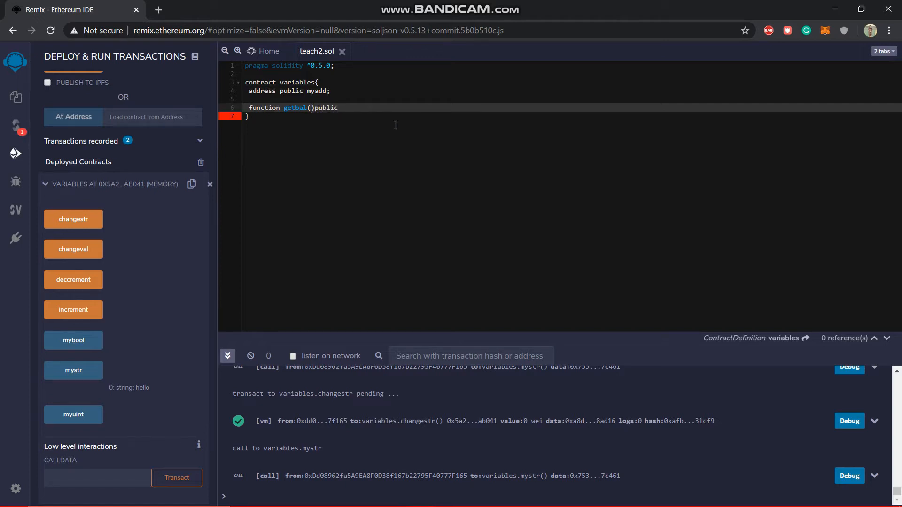
type("view")
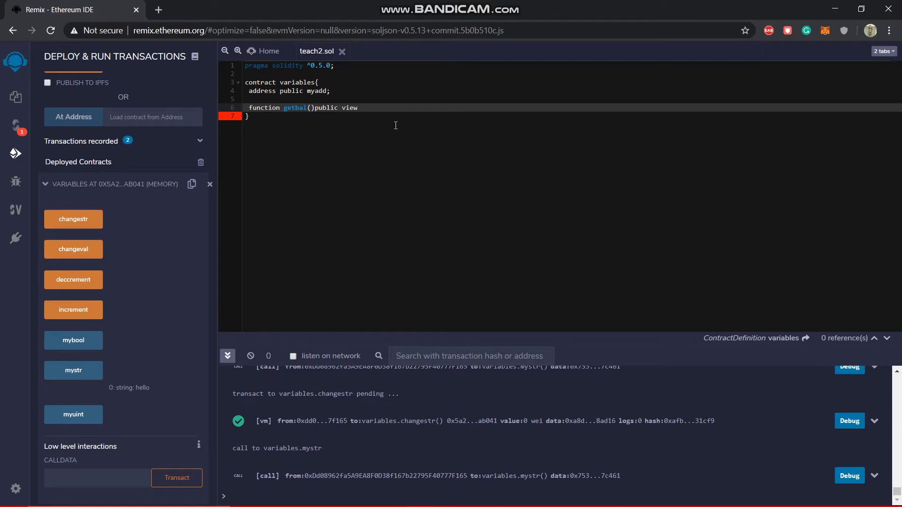
type("returns")
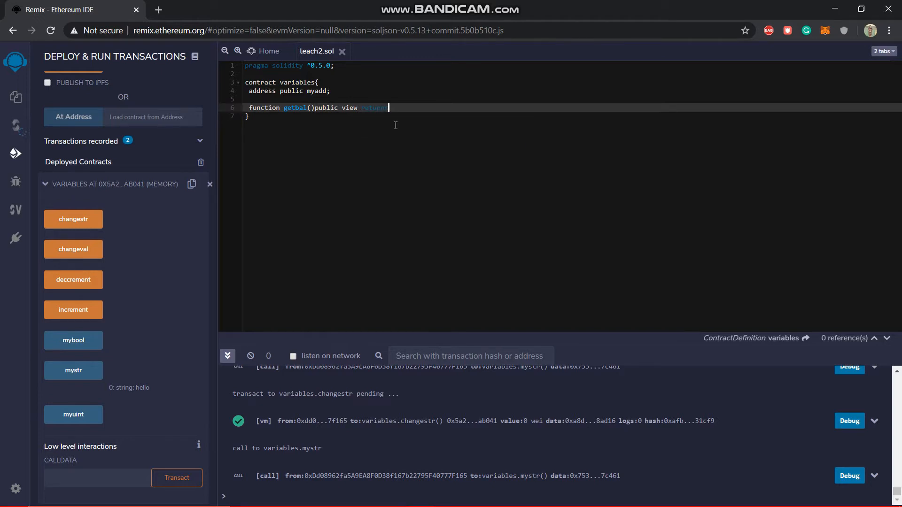
type("()")
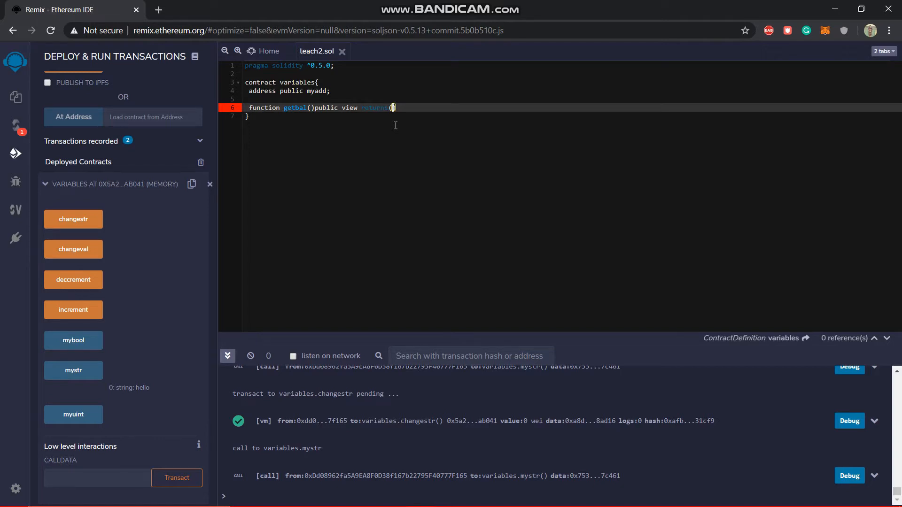
type("(uint")
type("{")
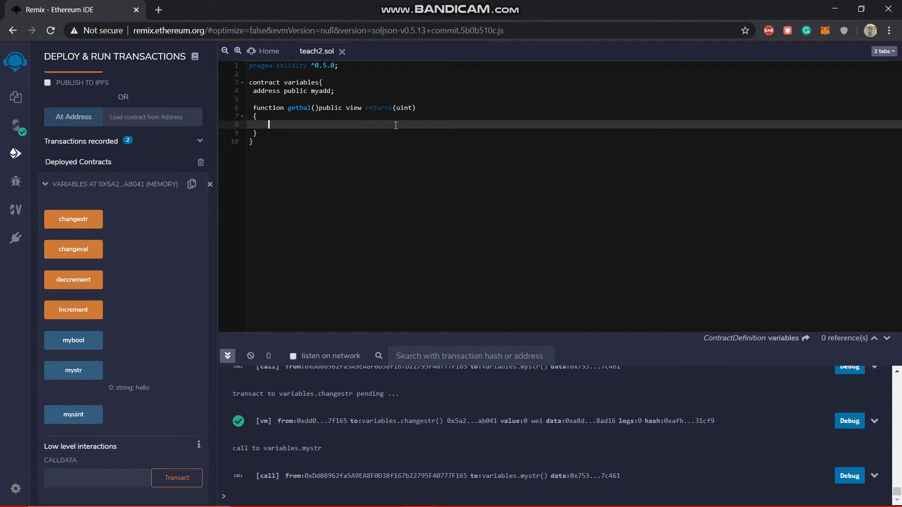
Write 'return myadd.balance;' as the body of getbal
type("ret")
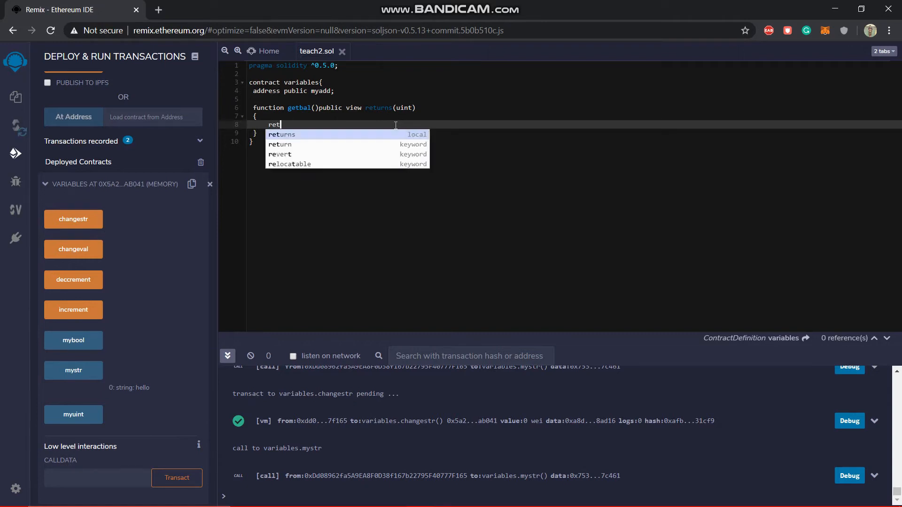
type("urn")
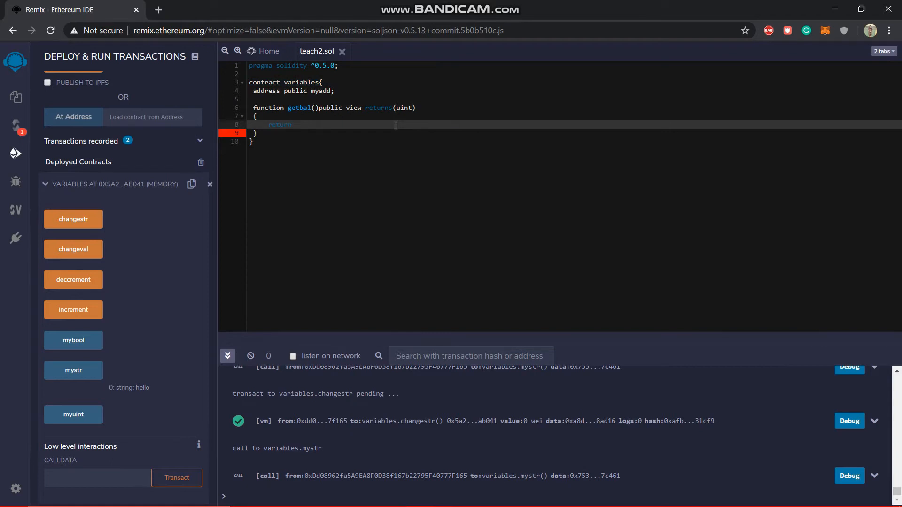
type("myadd")
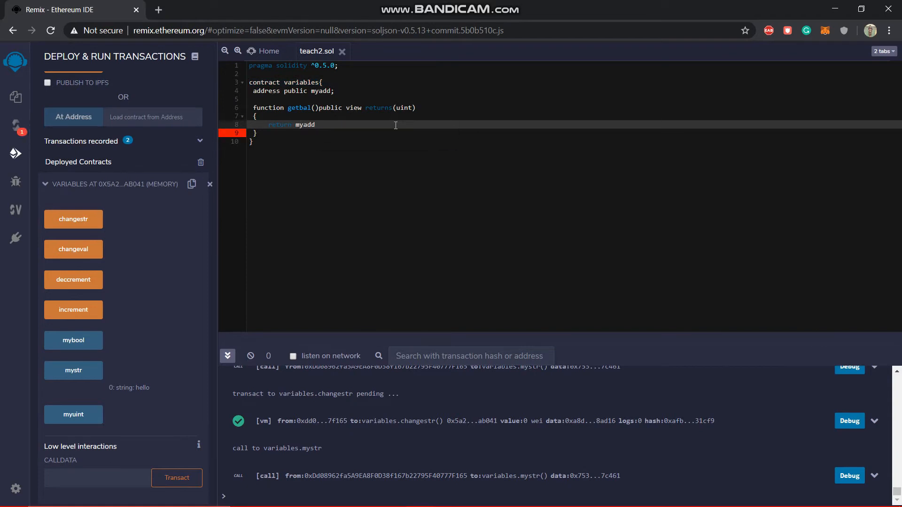
type(".")
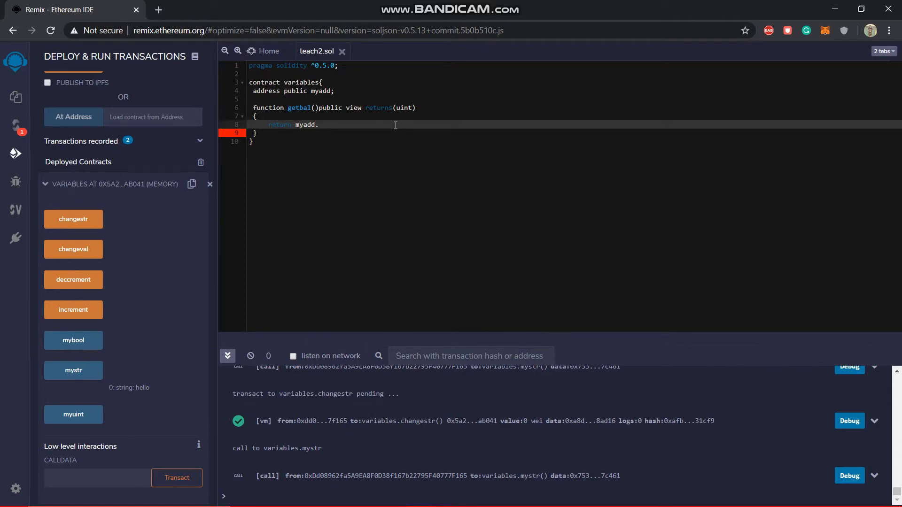
type("bala")
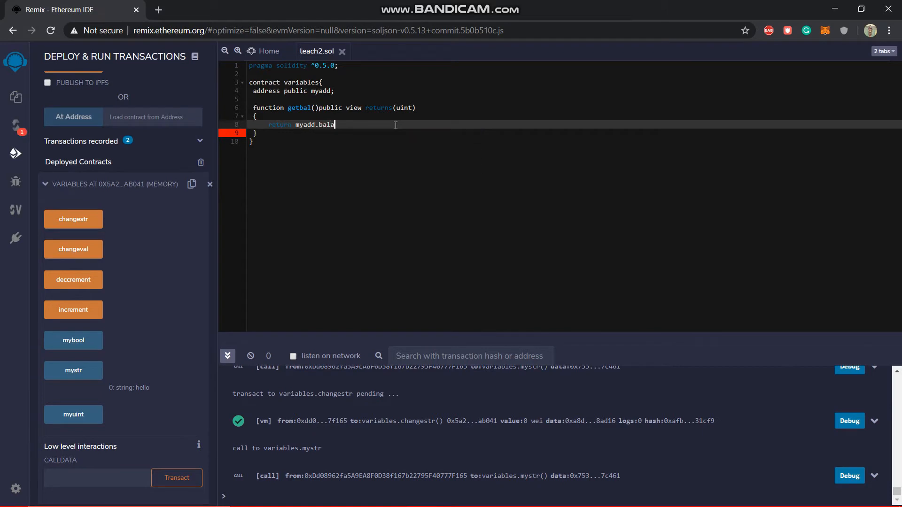
type("nce;")
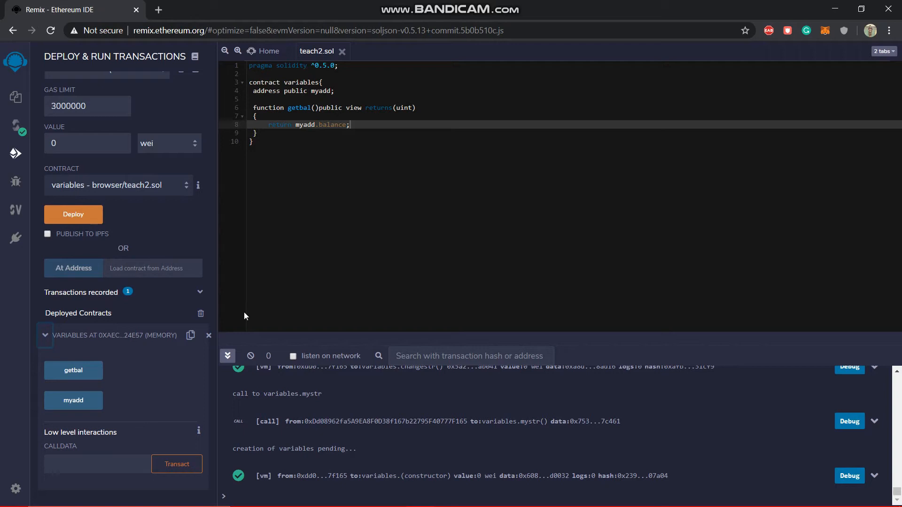
Confirm myadd returns the zero address, then delete the deployed contract instance
left_click(74, 399)
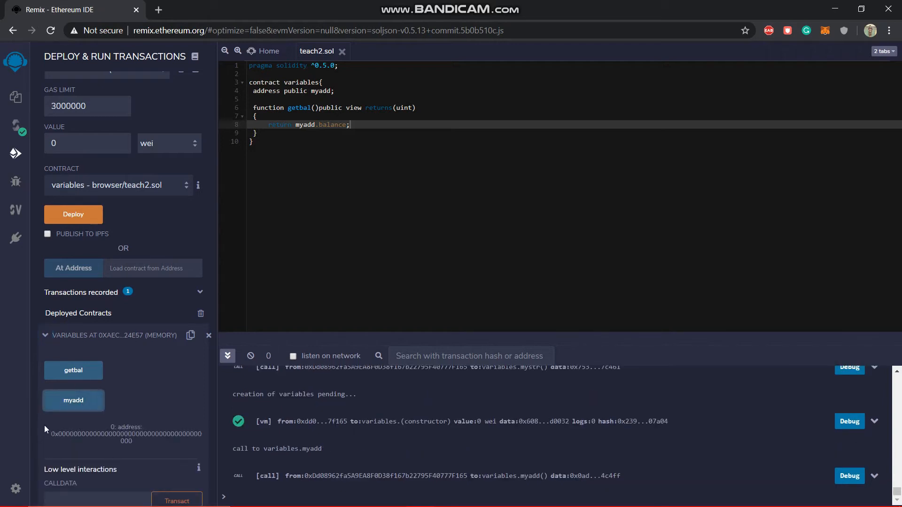
mouse_move(49, 443)
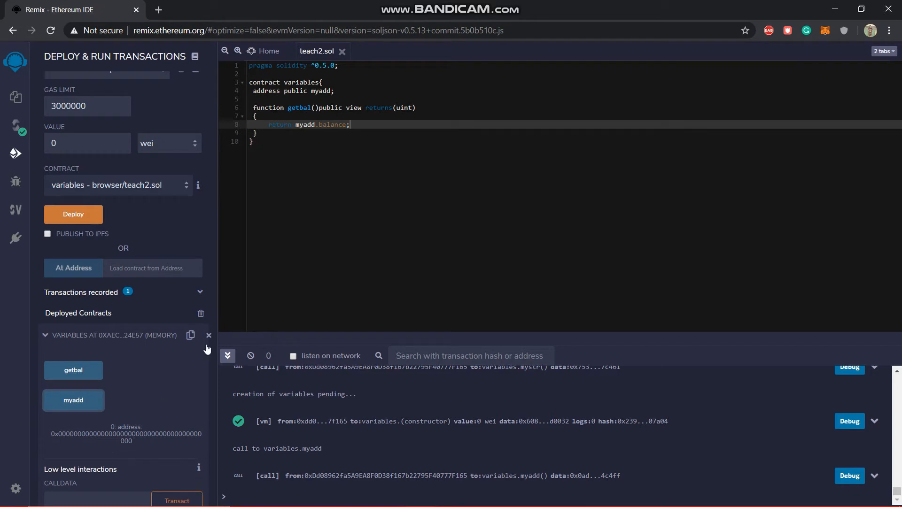
mouse_move(330, 121)
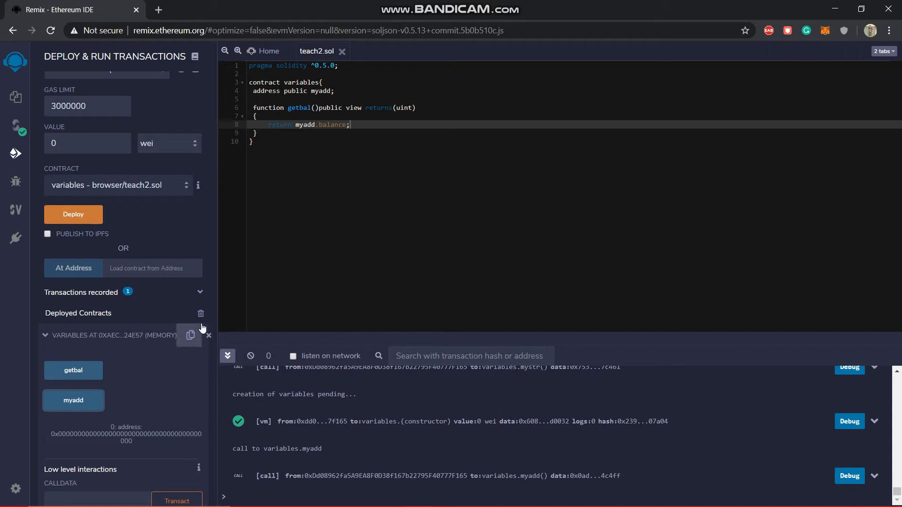
left_click(201, 314)
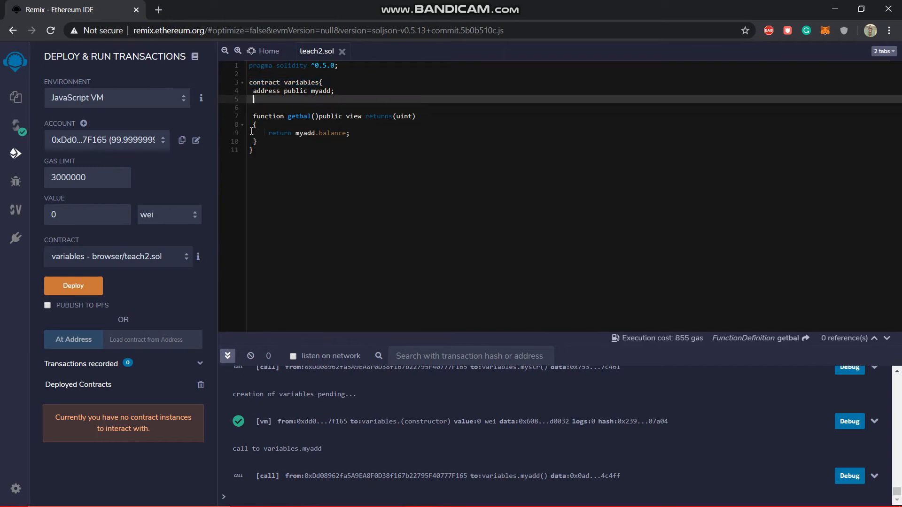
Write a public constructor whose body starts with 'myadd ='
left_click(293, 83)
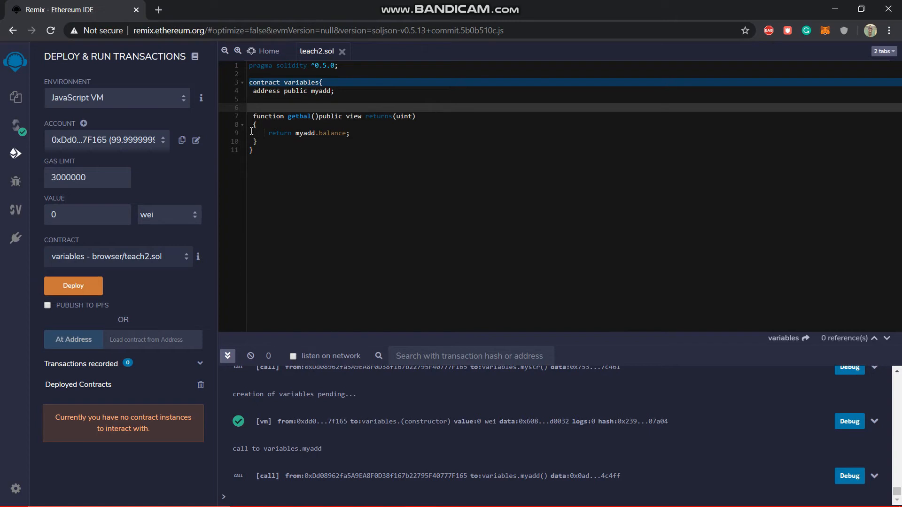
type("constructor")
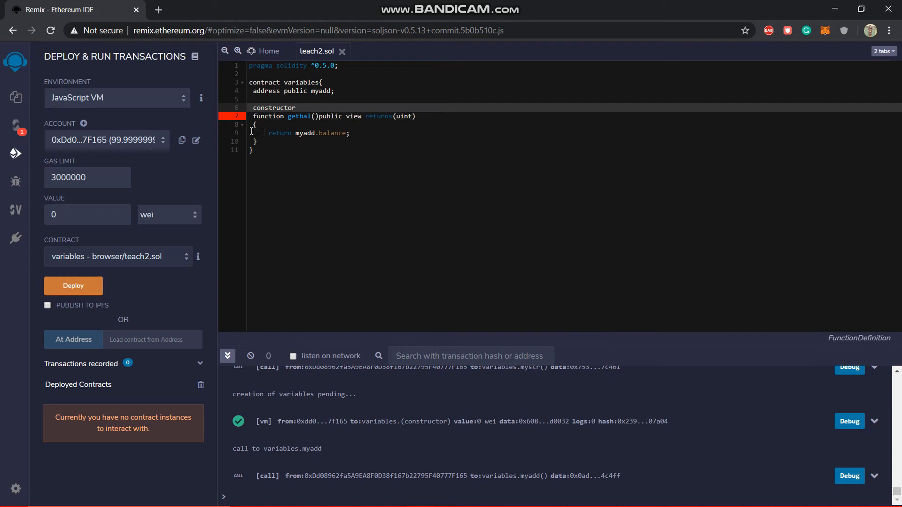
type("()")
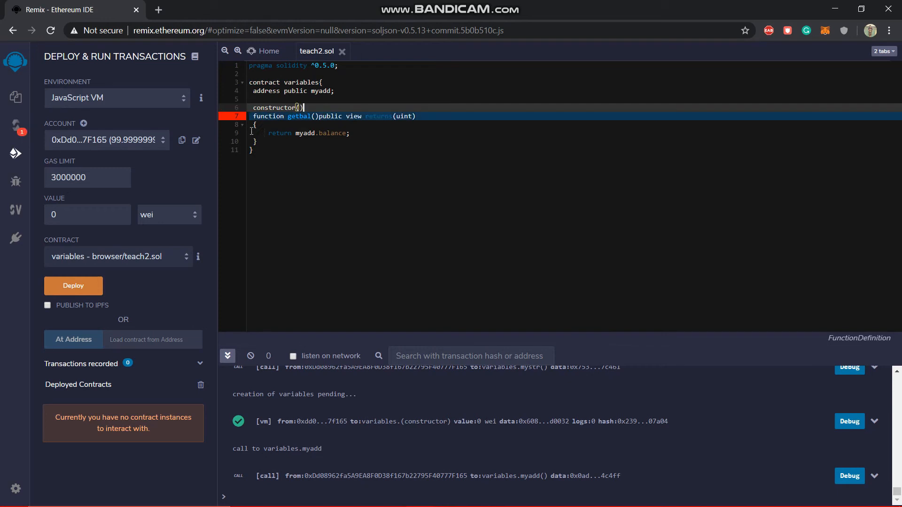
type("public{")
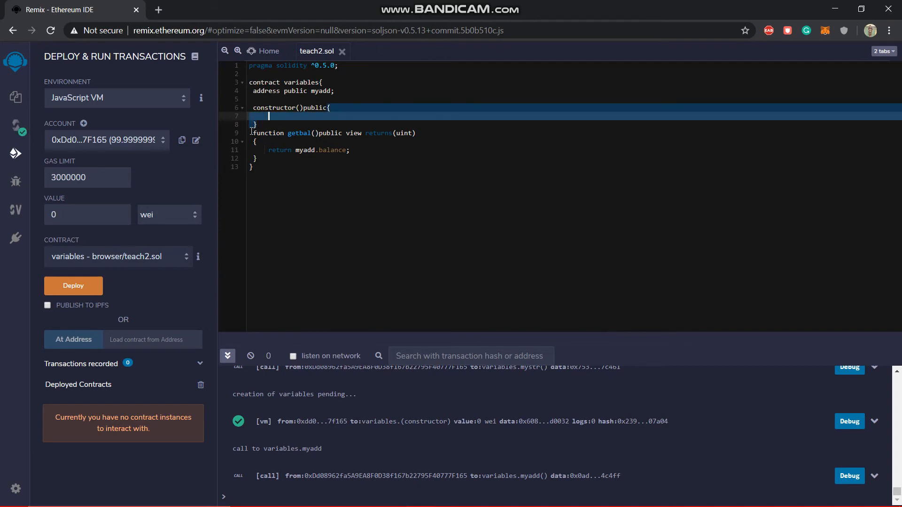
type("myadd =")
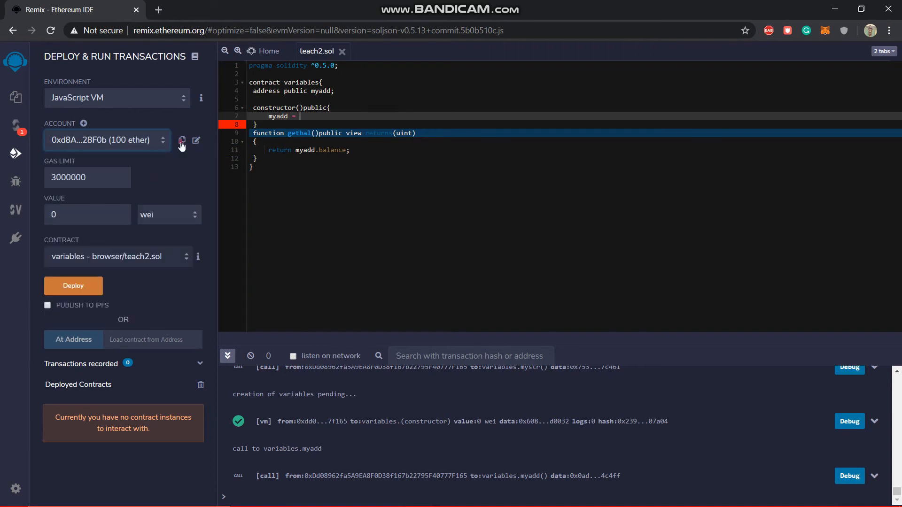
Copy the second account's address and assign 0xd8A8a0F55b9a50DA6B00CCf077b3e7FBE0A28F0b to myadd
left_click(182, 140)
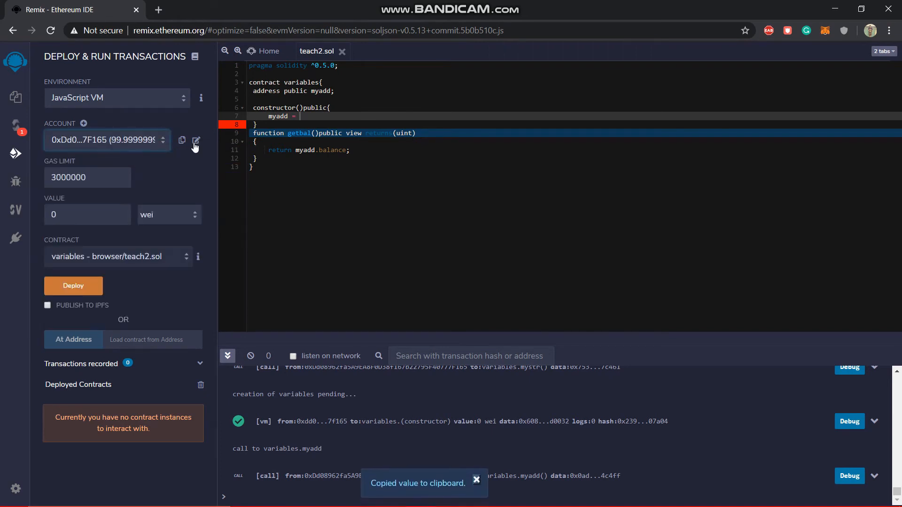
type("0xd8A8a0F55b9a50DA6B00CCf077b3e7FBE0A28F0b;")
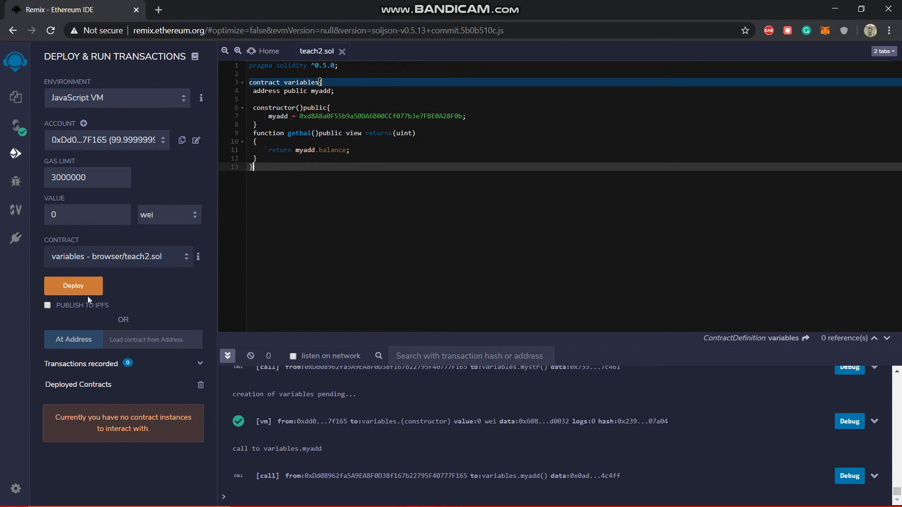
left_click(73, 286)
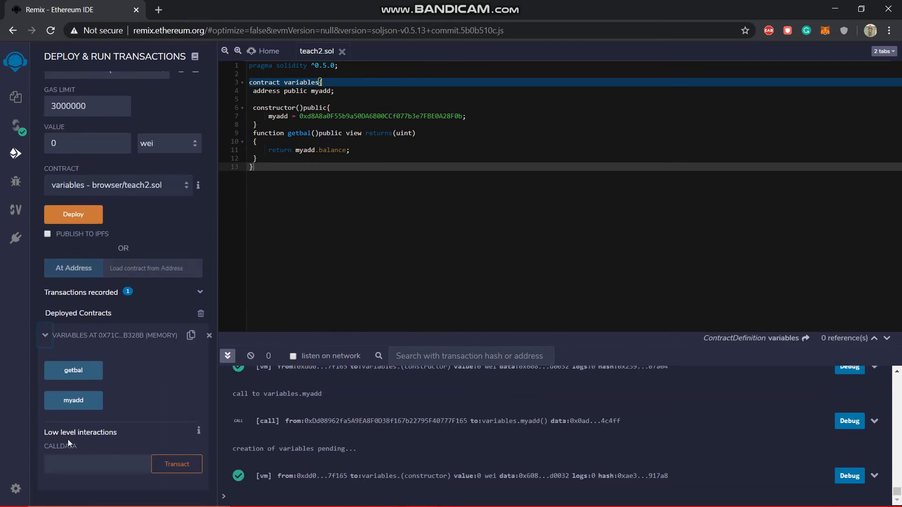
left_click(73, 401)
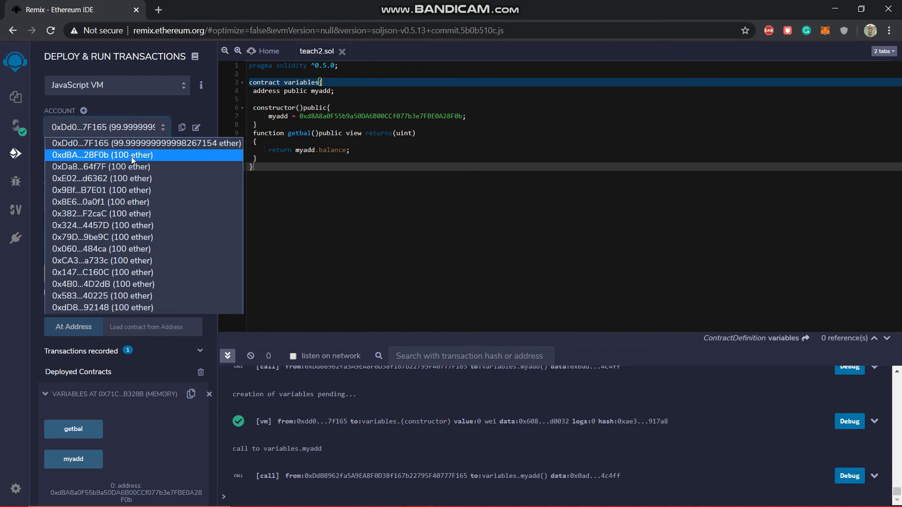
left_click(102, 154)
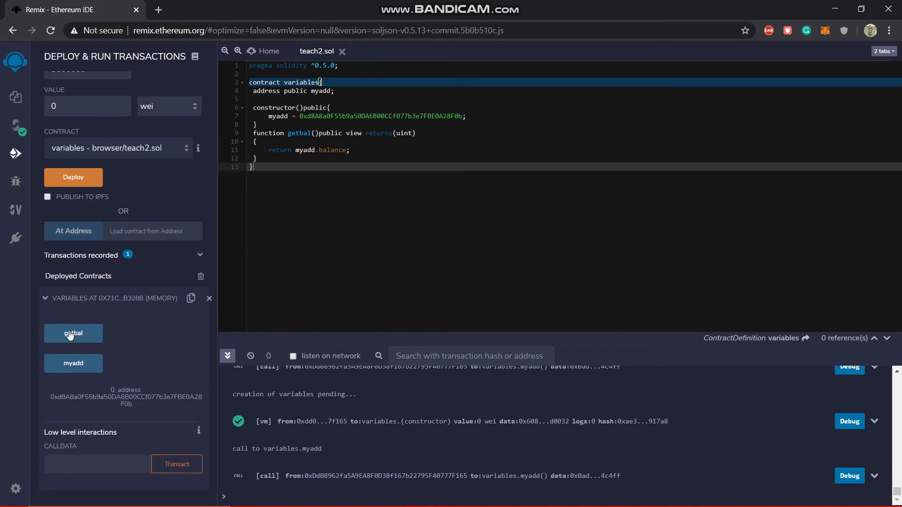
left_click(73, 334)
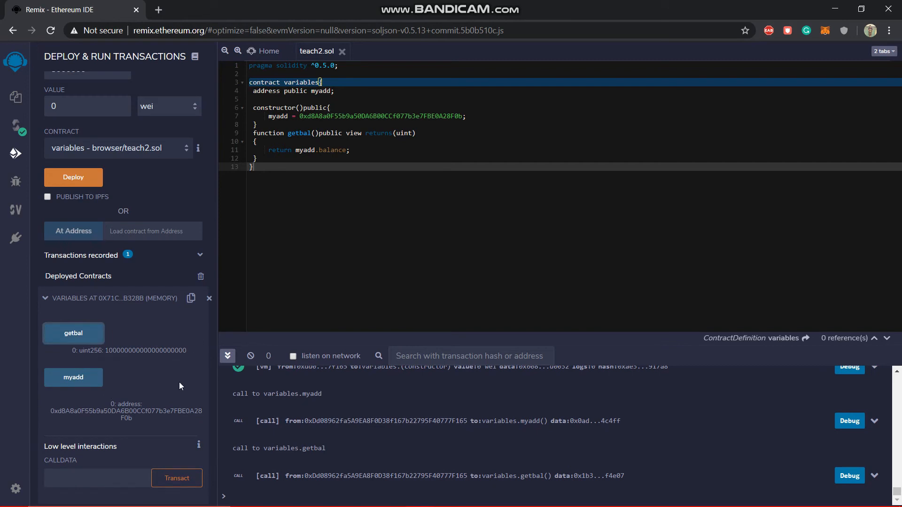
mouse_move(123, 374)
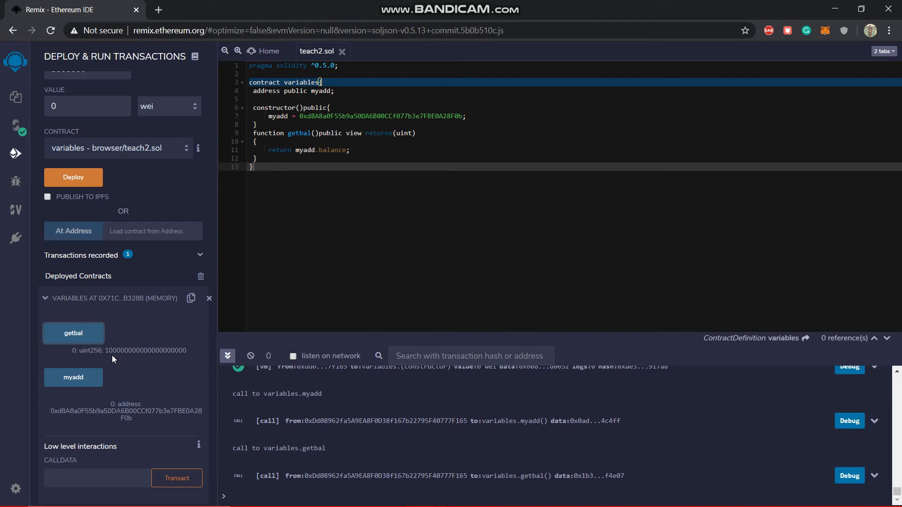
mouse_move(111, 354)
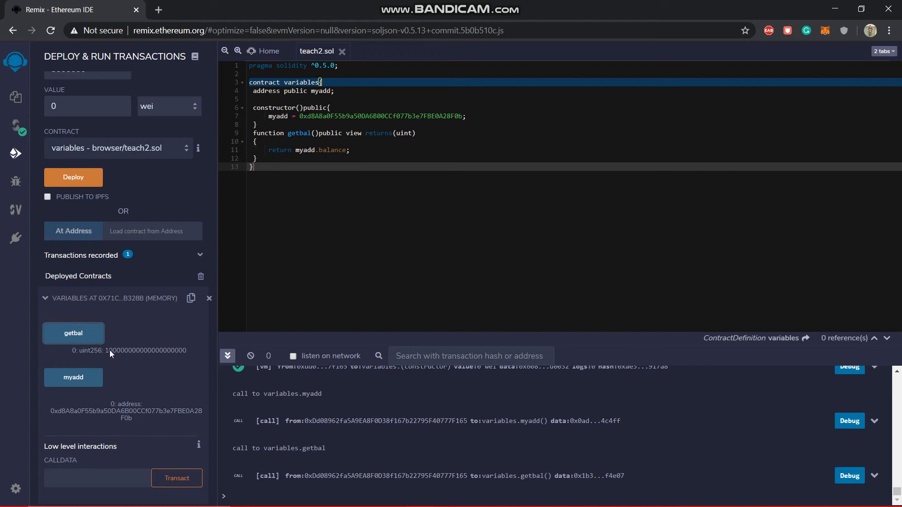
mouse_move(115, 359)
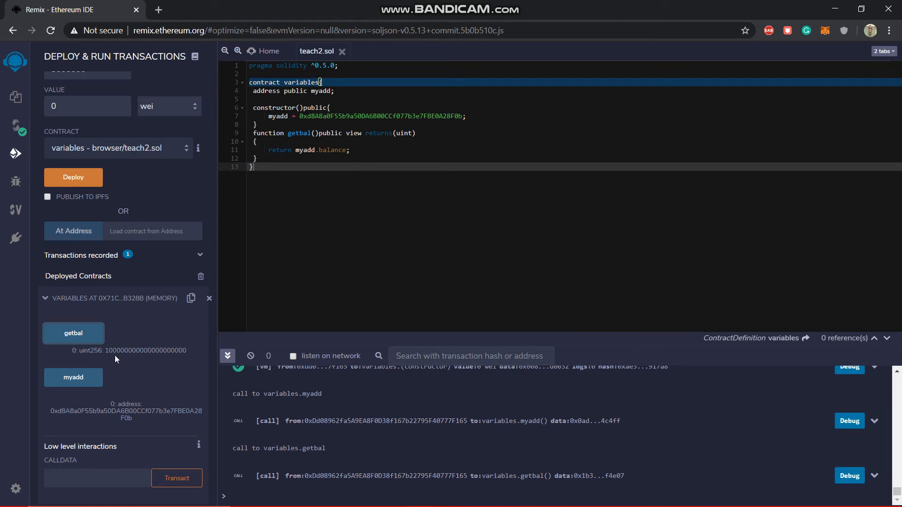
mouse_move(116, 356)
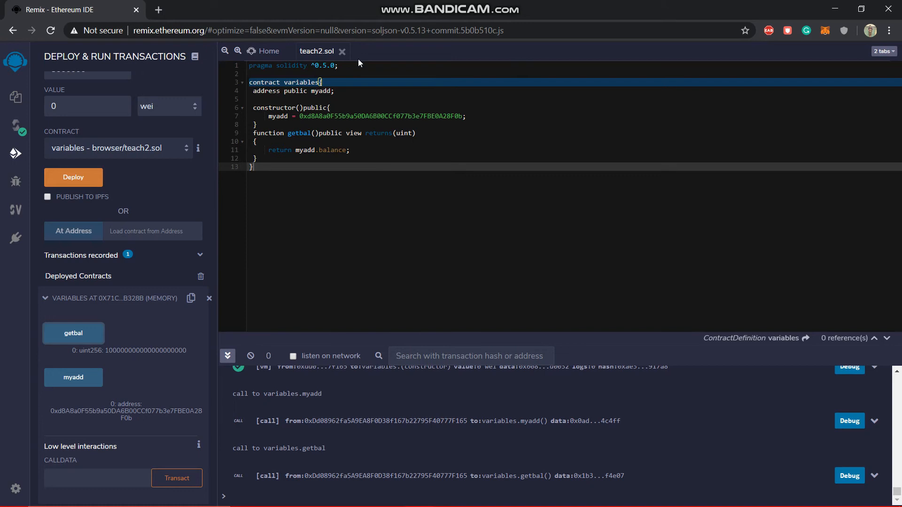
mouse_move(285, 166)
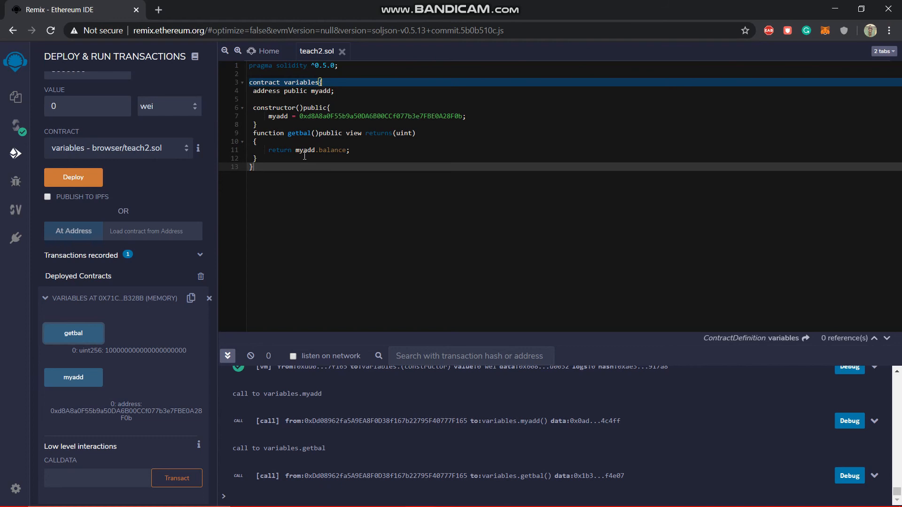
mouse_move(336, 174)
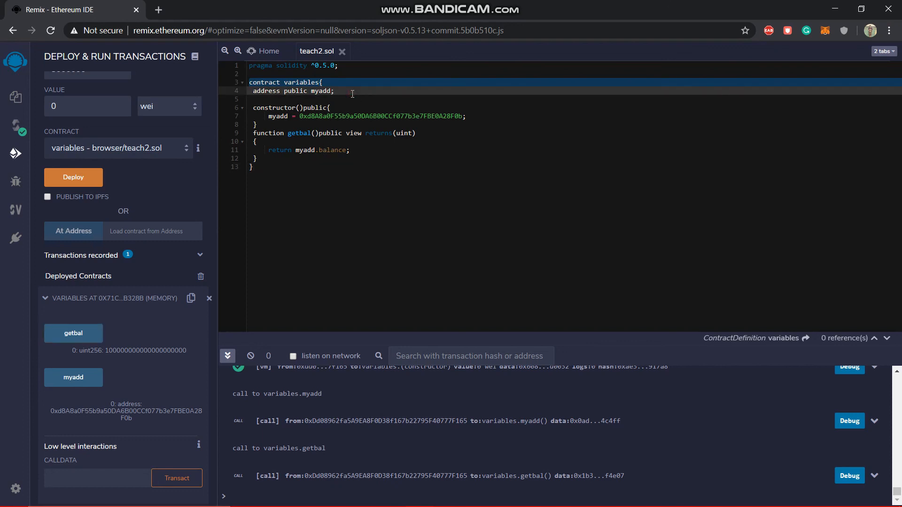
Add 'ufixed128x18 public myfix;' on the line beneath the myadd declaration
type("u")
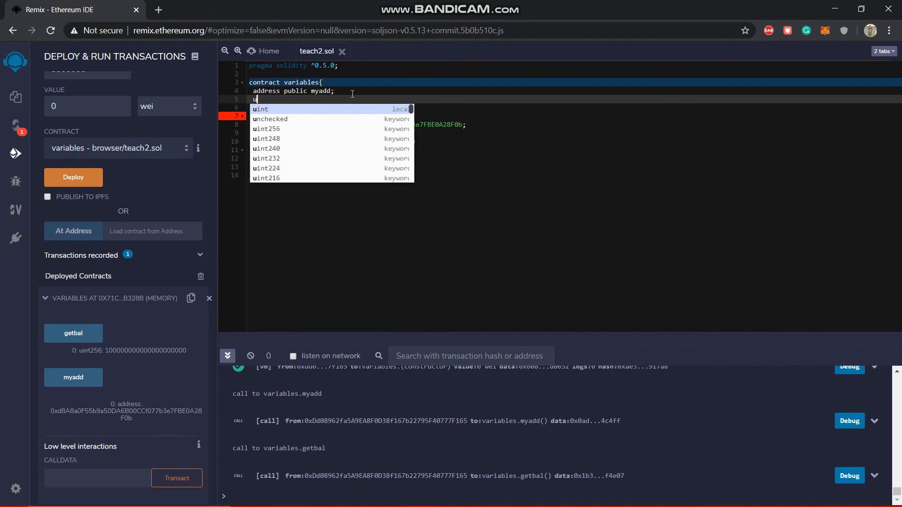
type("fixed")
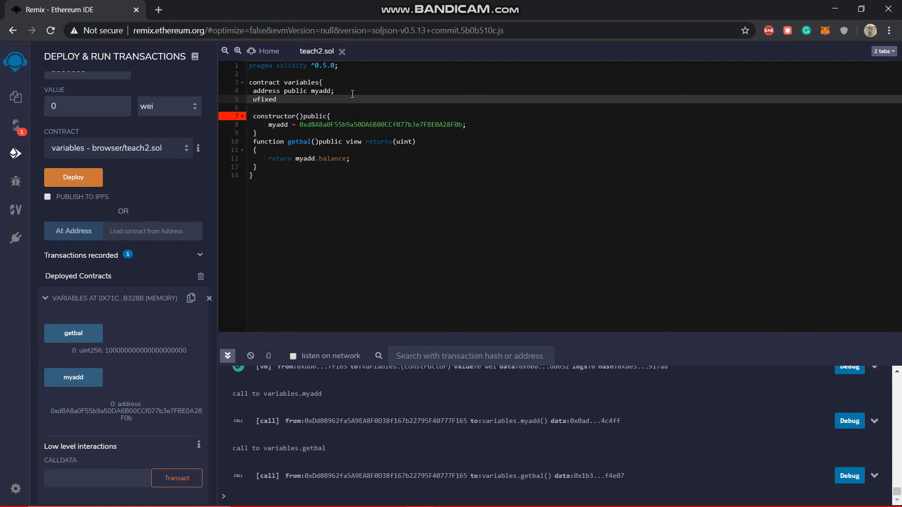
type("128")
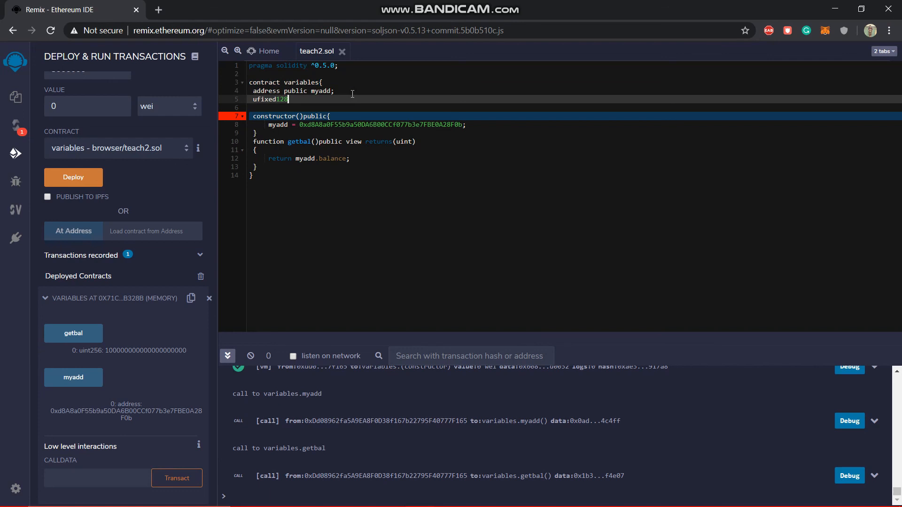
type("x")
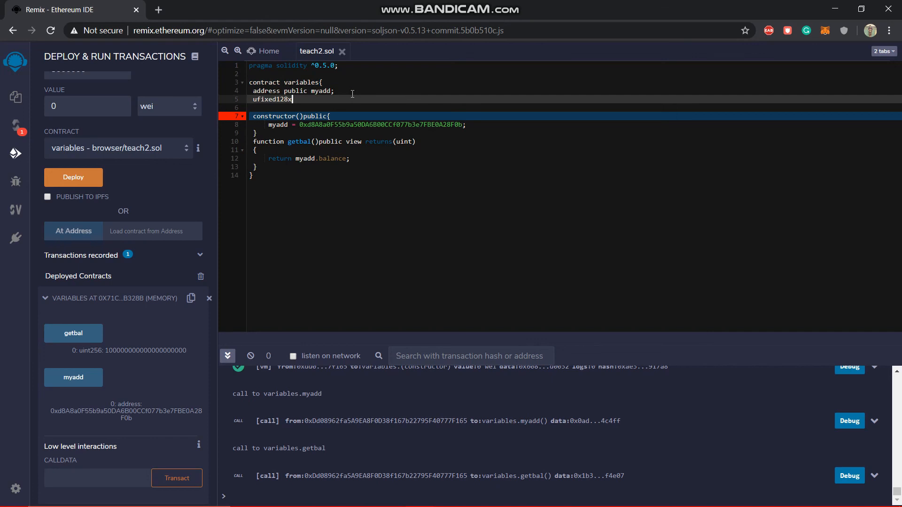
type("18 public")
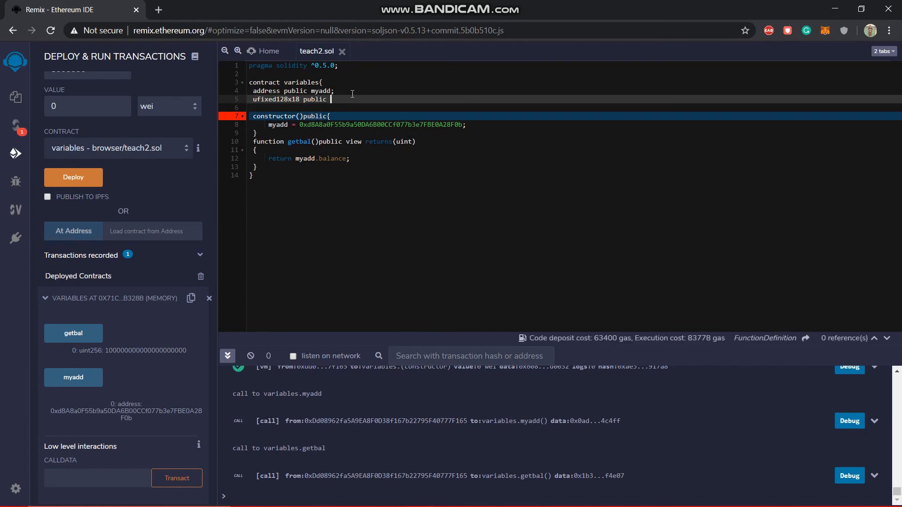
mouse_move(242, 110)
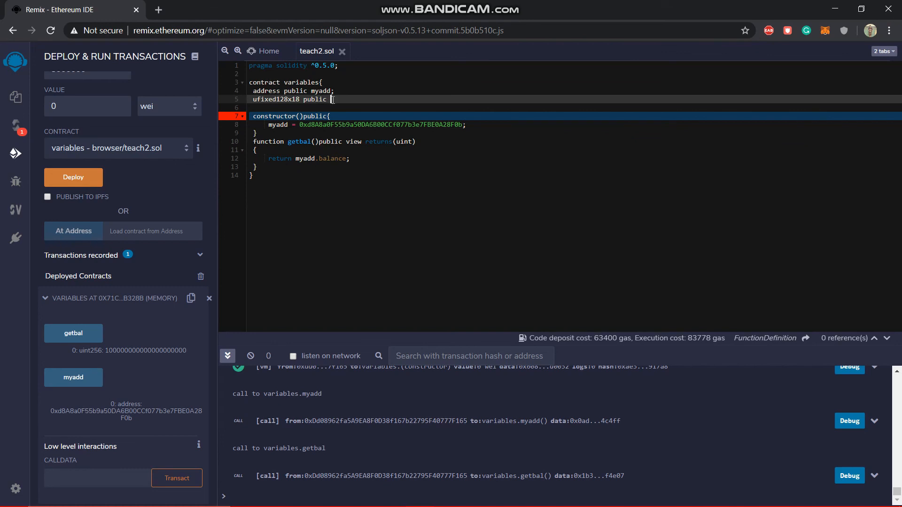
type("myfix")
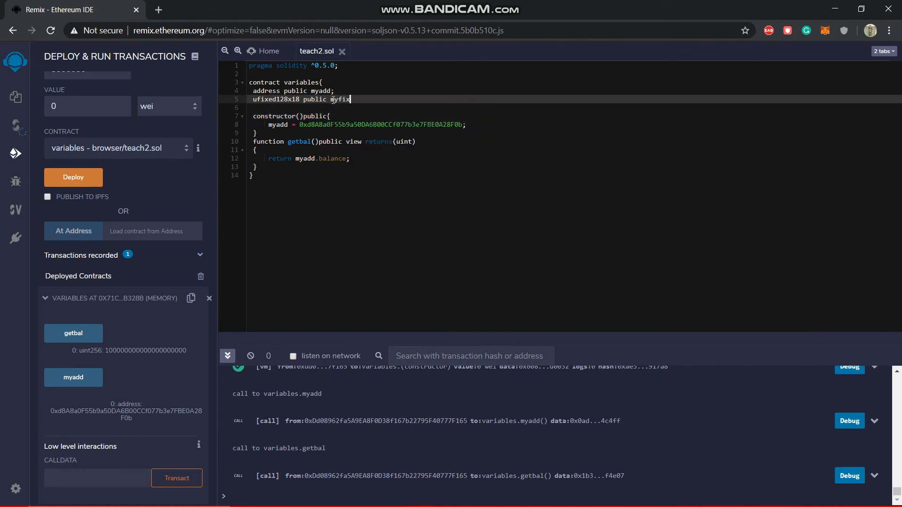
type(";")
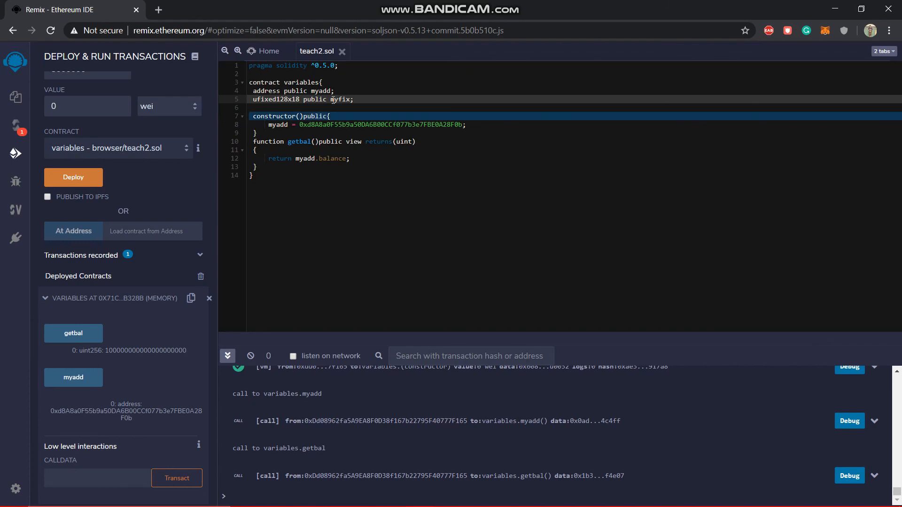